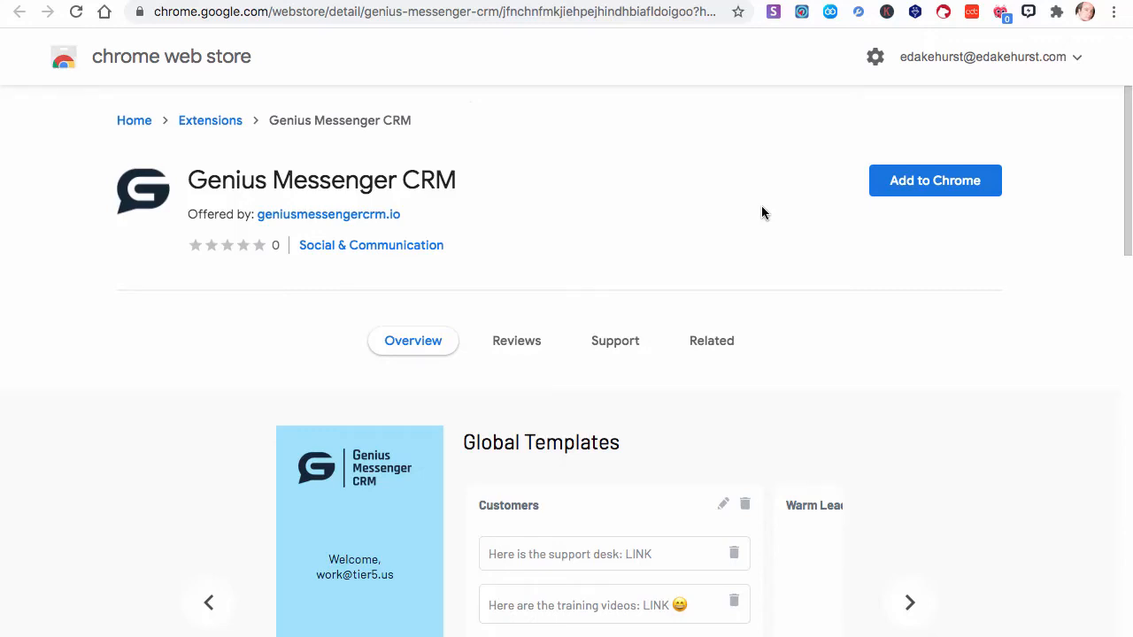
# - Browse through the extension's screenshots on its Web Store listing
pyautogui.click(909, 602)
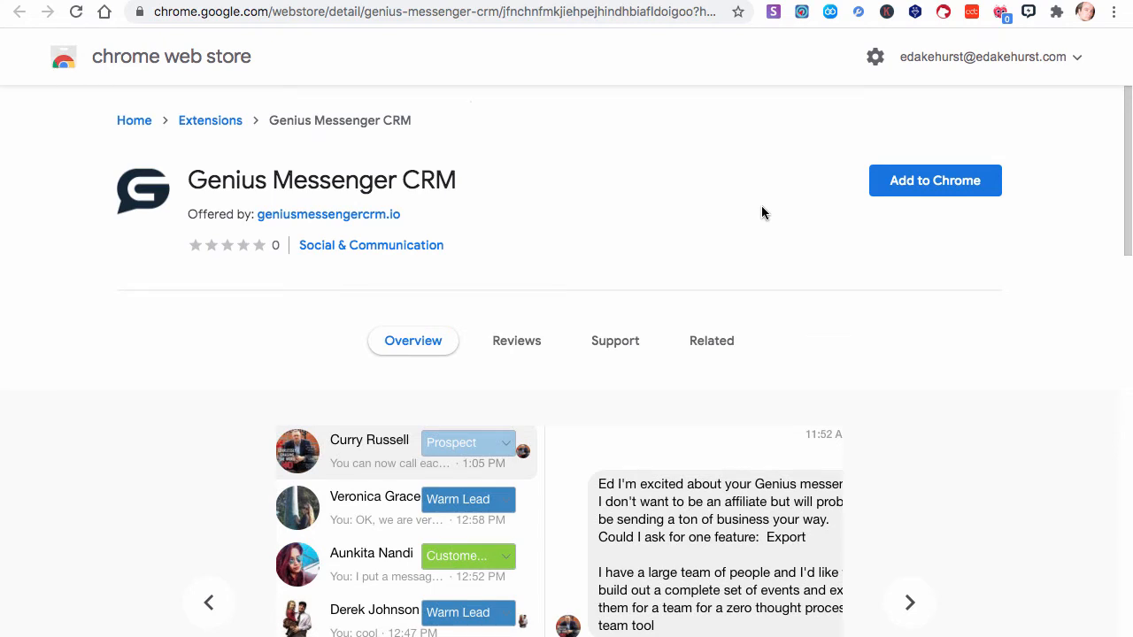
pyautogui.click(910, 602)
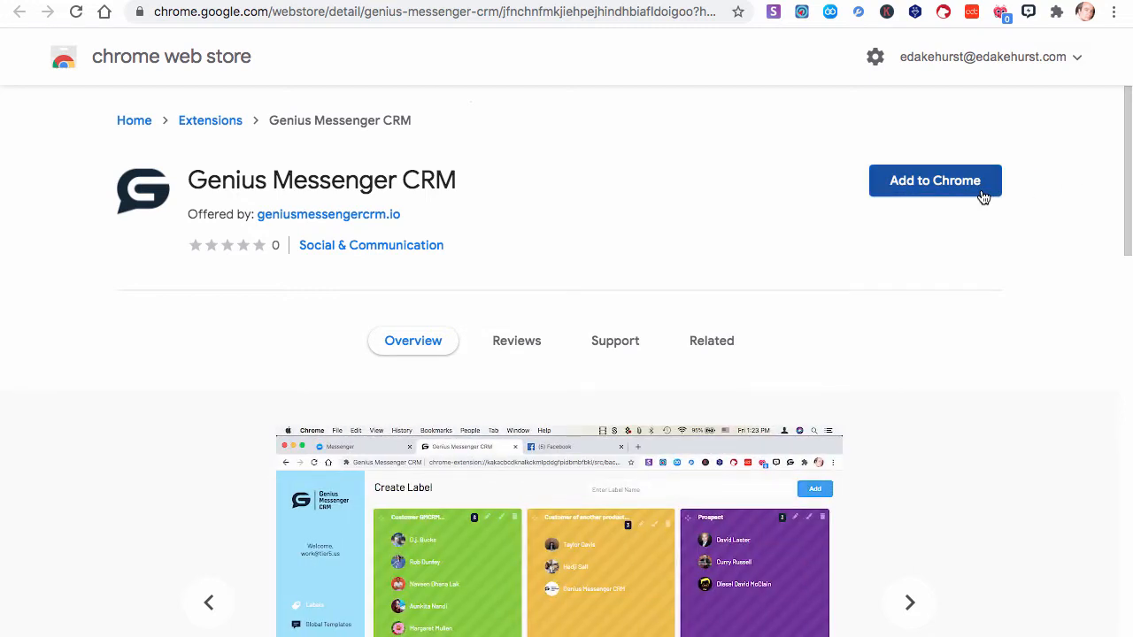
pyautogui.moveTo(949, 193)
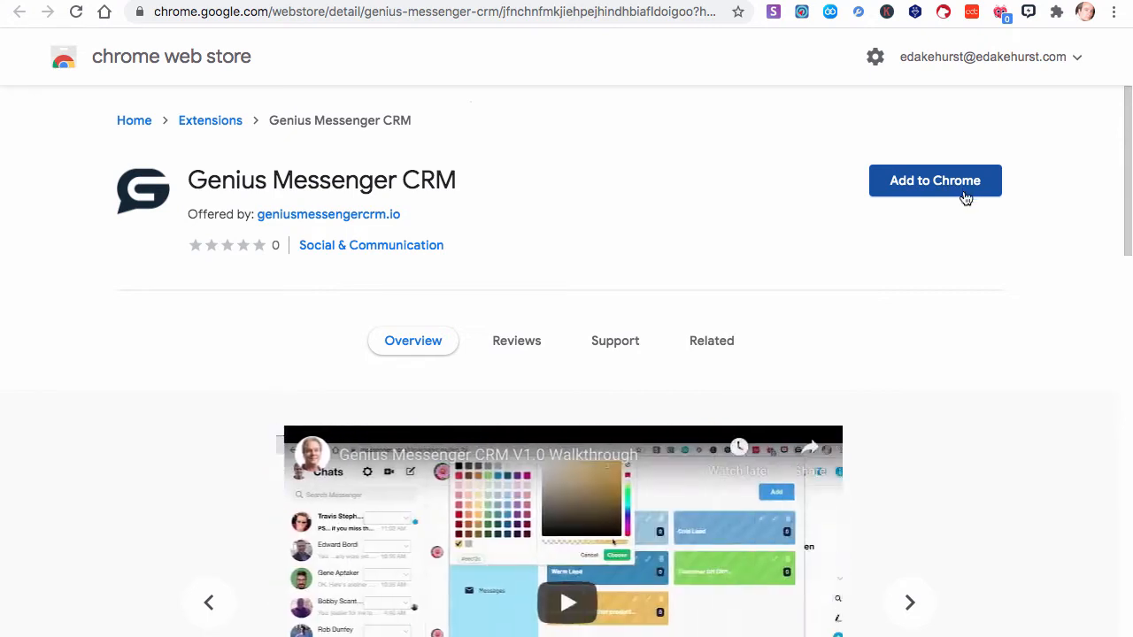
# - Add Genius Messenger CRM to Chrome and confirm the 'Add extension' dialog
pyautogui.click(935, 181)
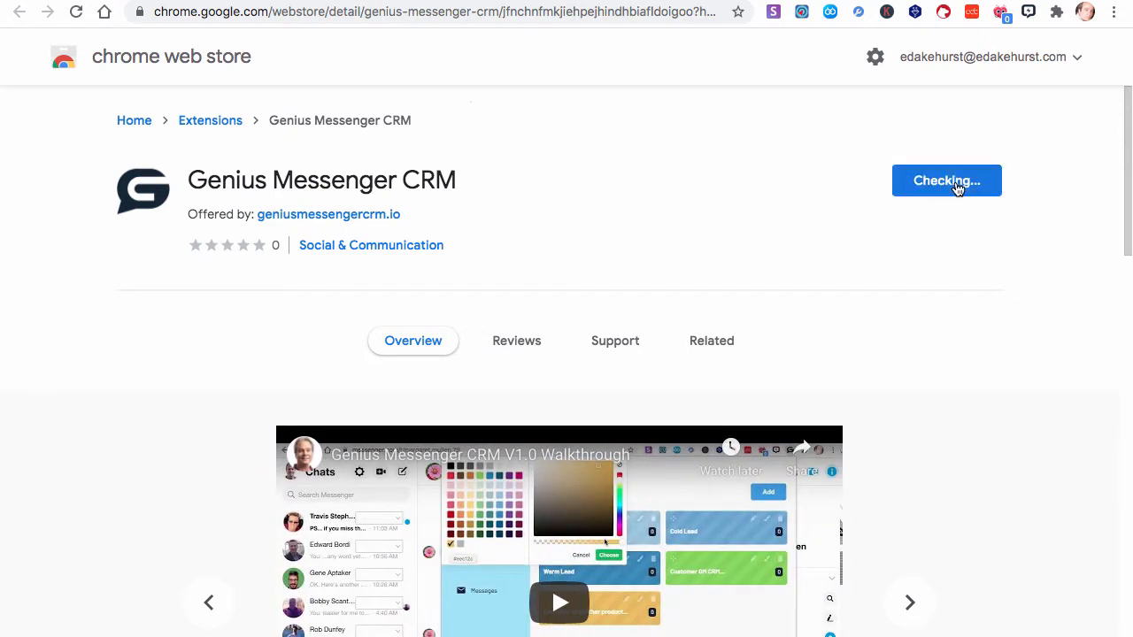
pyautogui.click(945, 180)
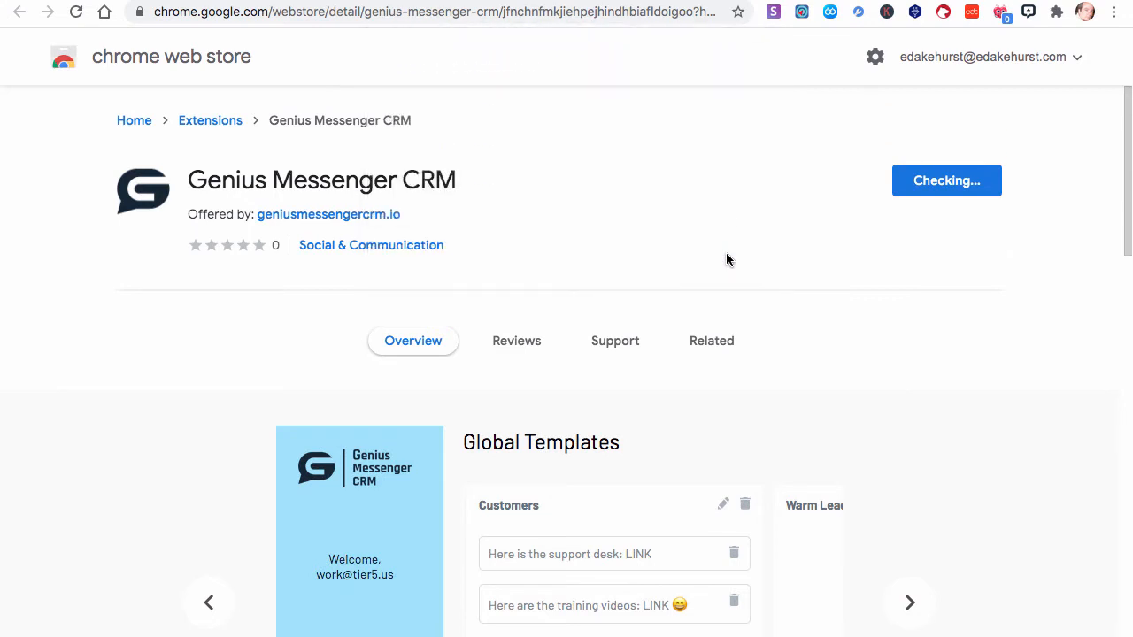
pyautogui.click(910, 602)
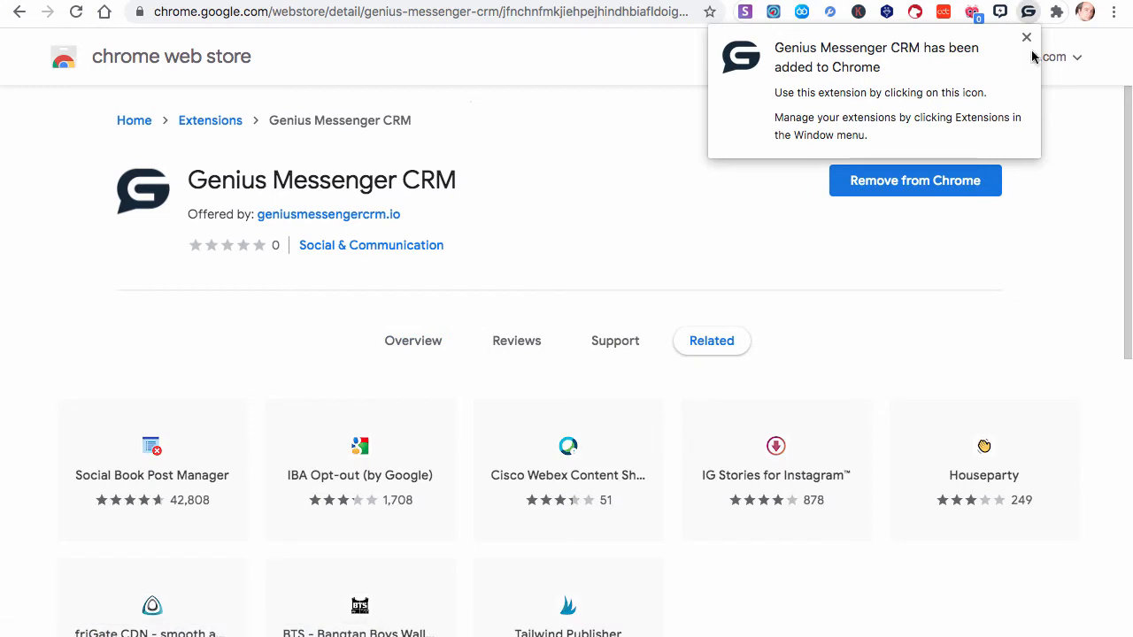
pyautogui.moveTo(1002, 74)
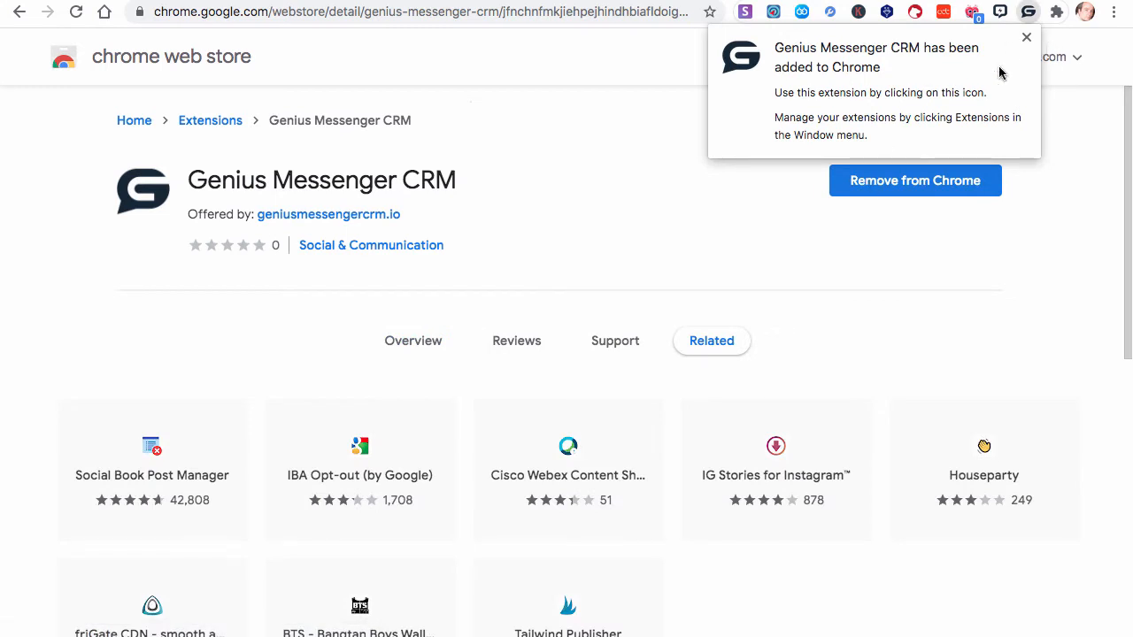
pyautogui.moveTo(1034, 25)
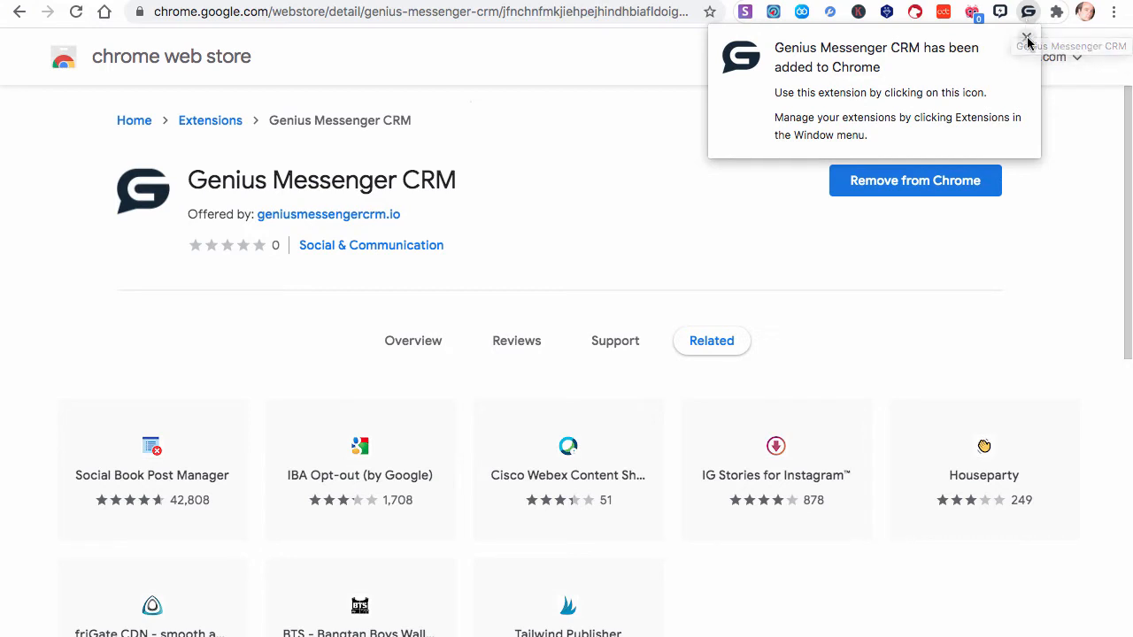
# - Dismiss the install notice and pin Genius Messenger CRM from the Extensions menu
pyautogui.click(1027, 42)
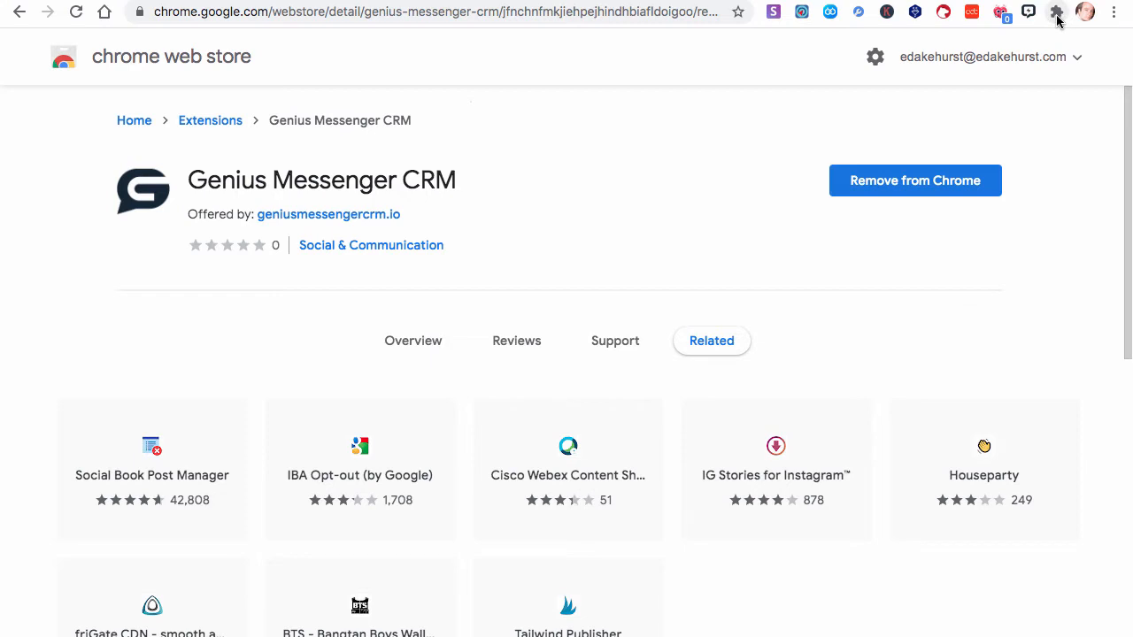
pyautogui.click(1057, 11)
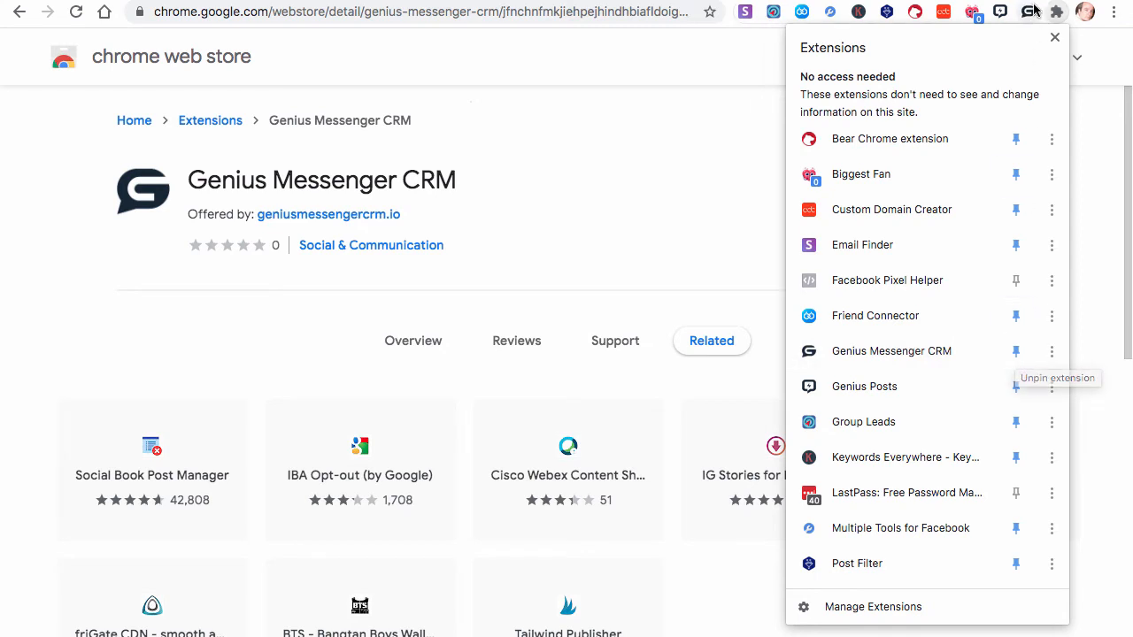
pyautogui.moveTo(1055, 37)
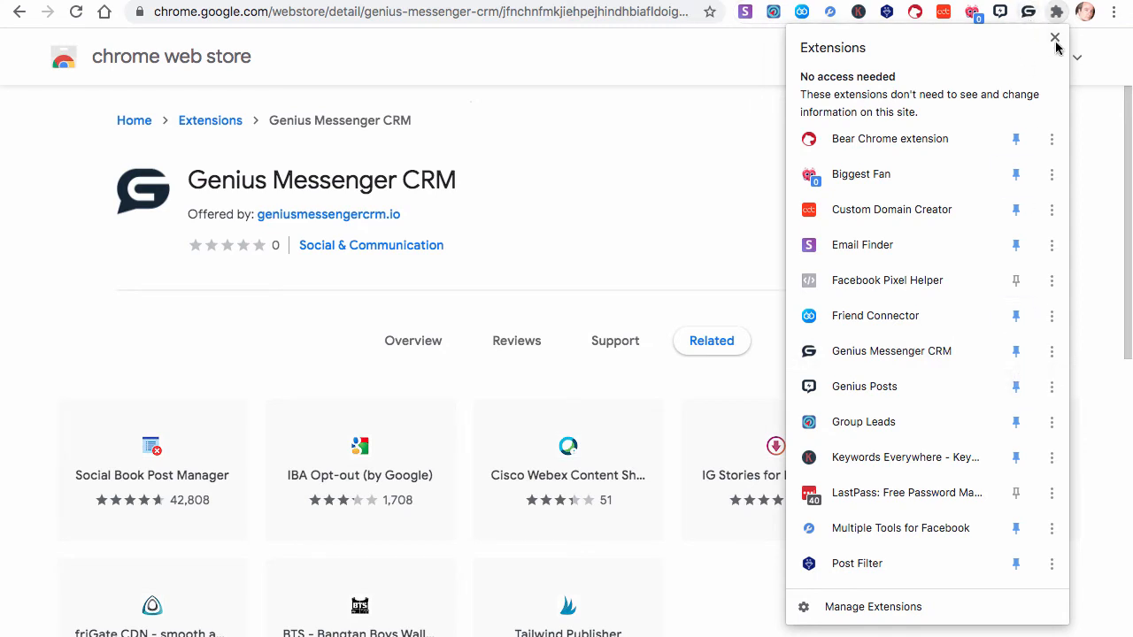
pyautogui.click(1055, 39)
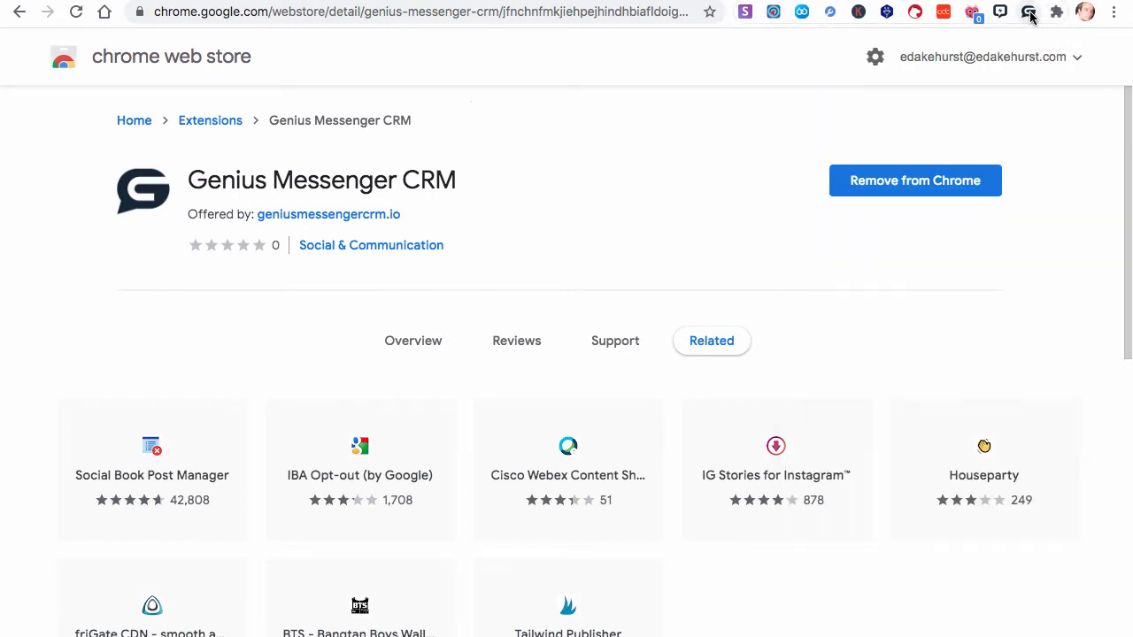
pyautogui.moveTo(553, 225)
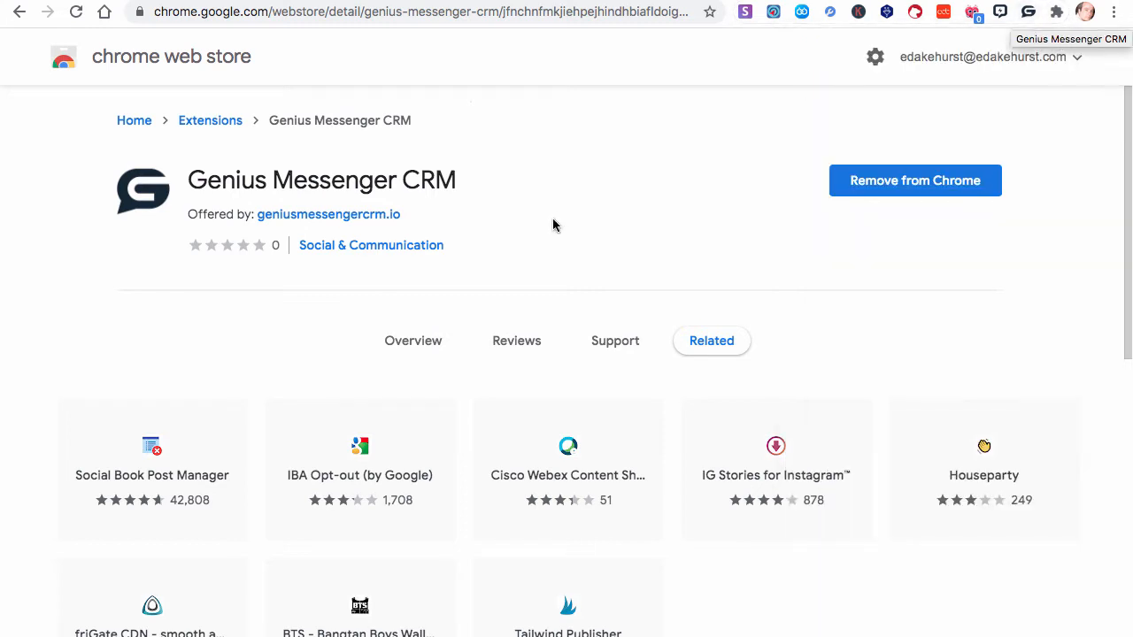
pyautogui.moveTo(542, 240)
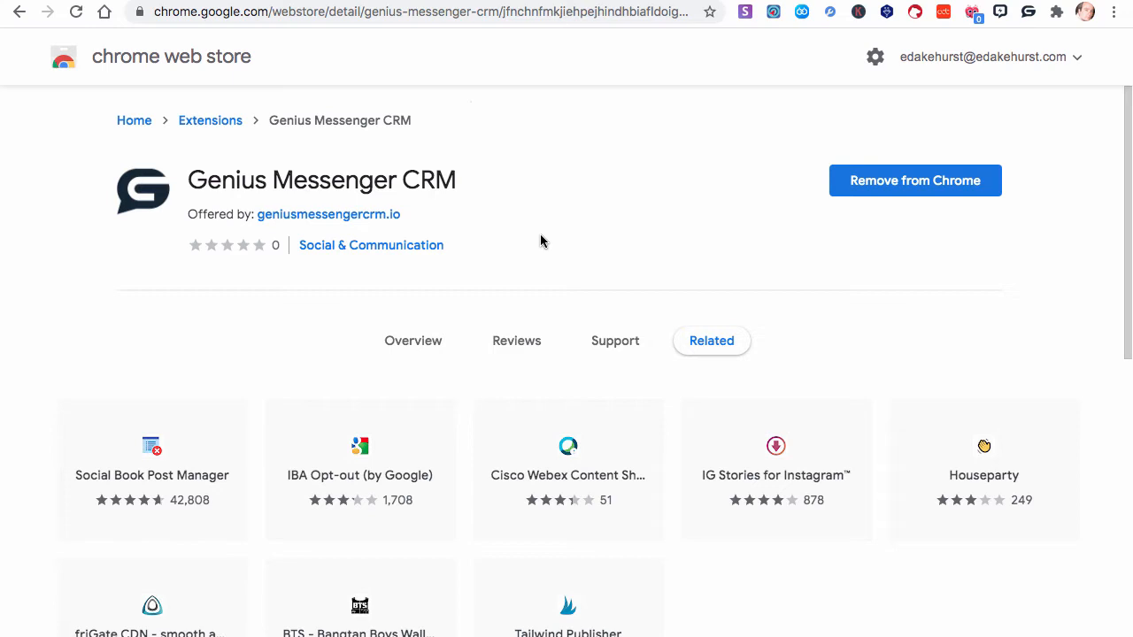
pyautogui.moveTo(528, 287)
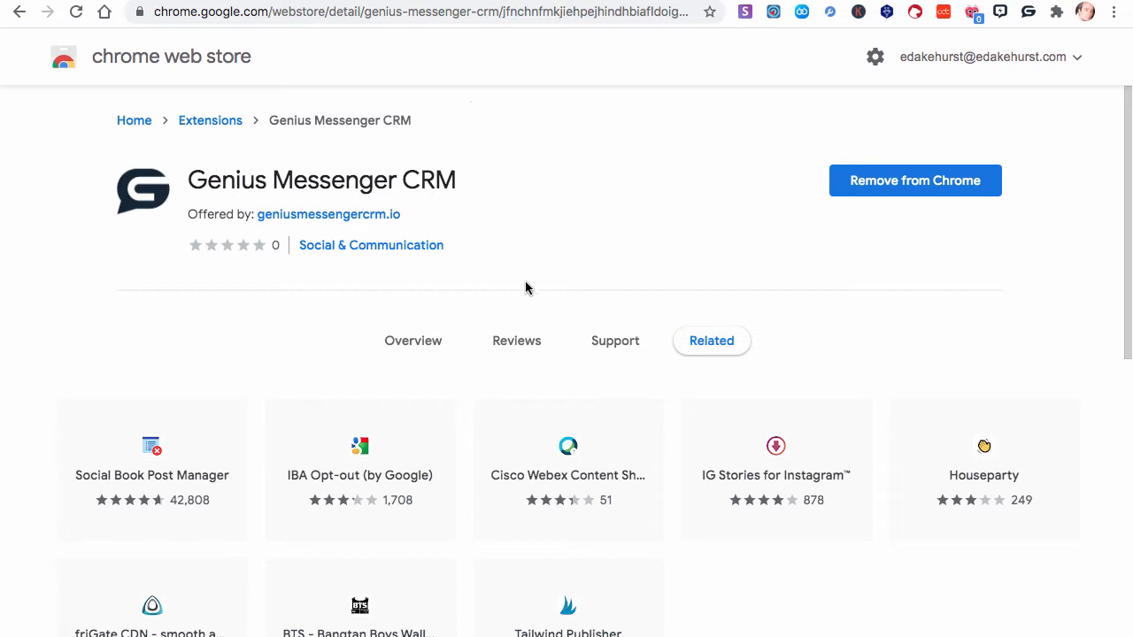
pyautogui.moveTo(517, 340)
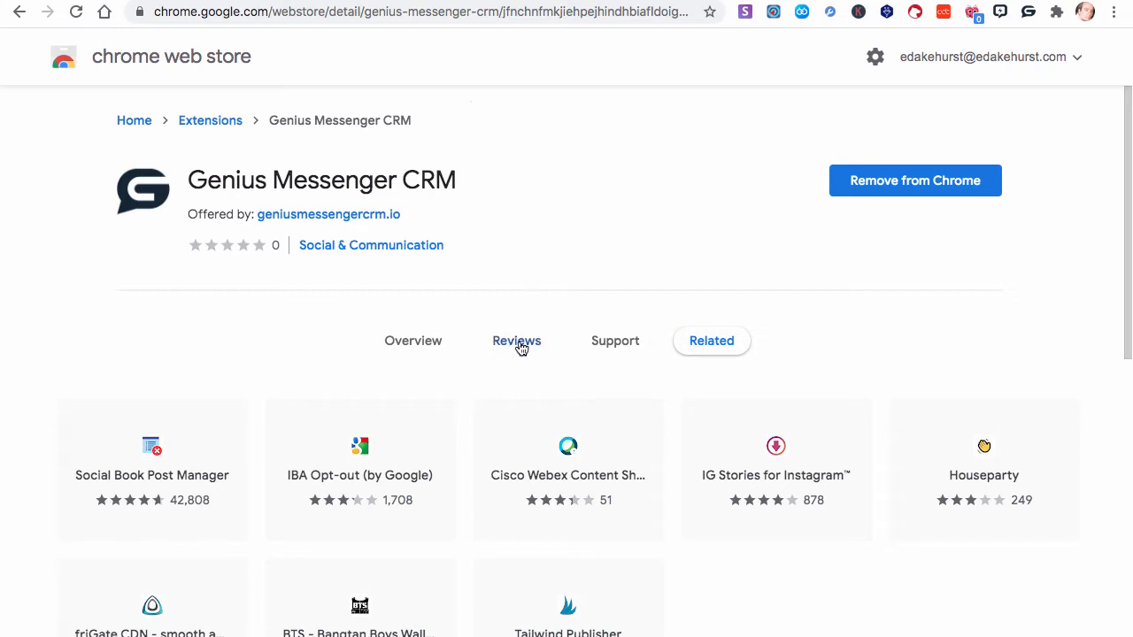
# - View the Reviews tab of the Genius Messenger CRM listing, which has no reviews yet
pyautogui.click(517, 340)
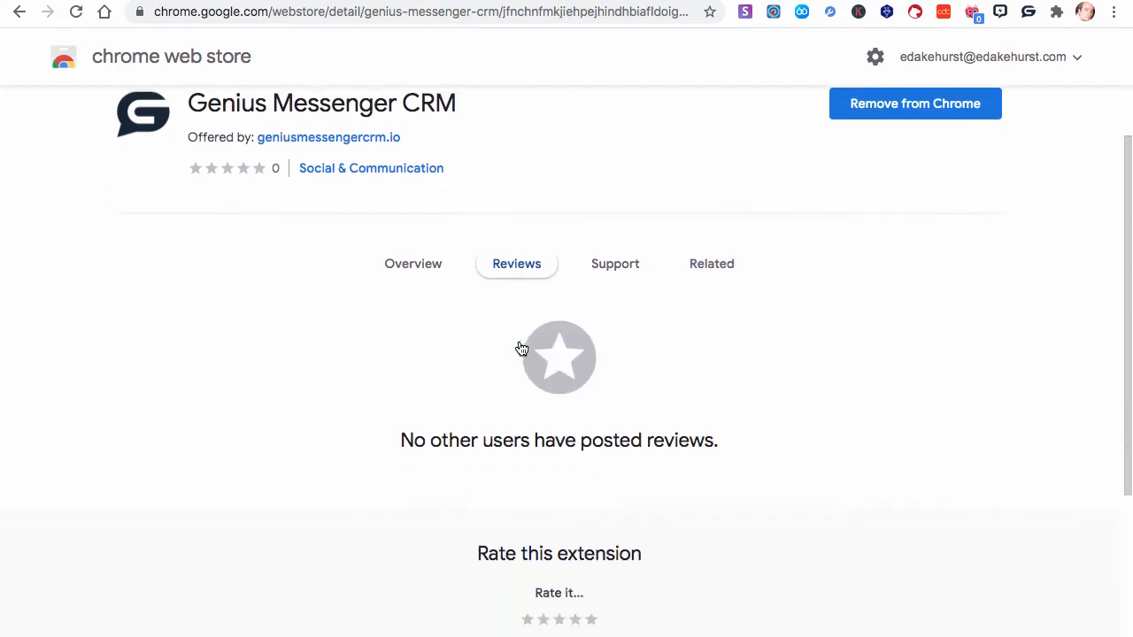
pyautogui.scroll(-3)
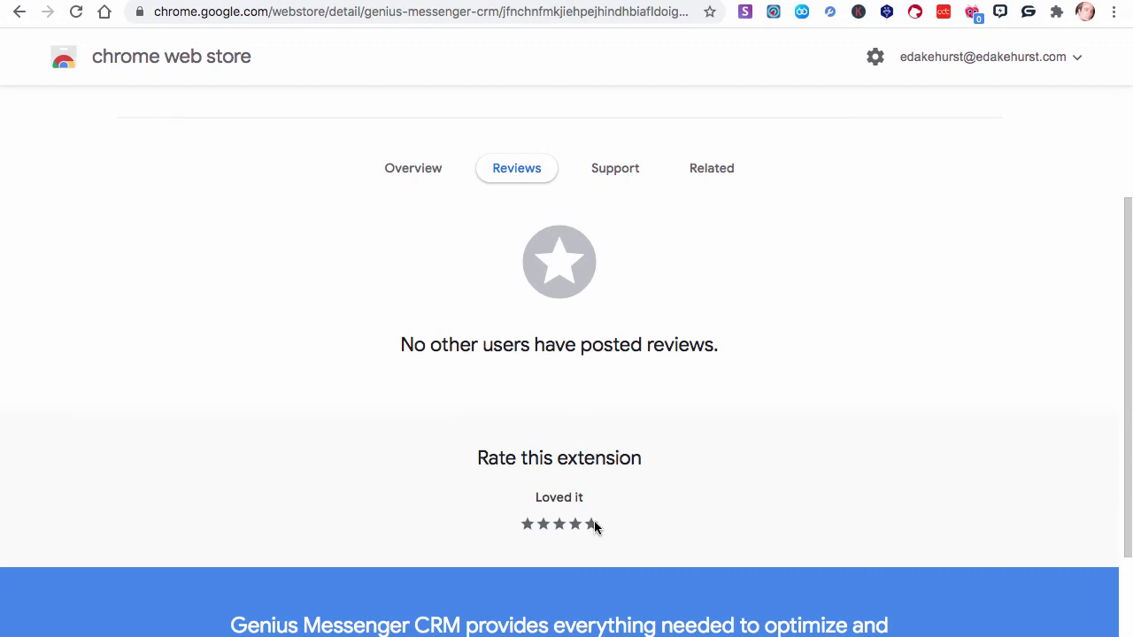
pyautogui.scroll(-3)
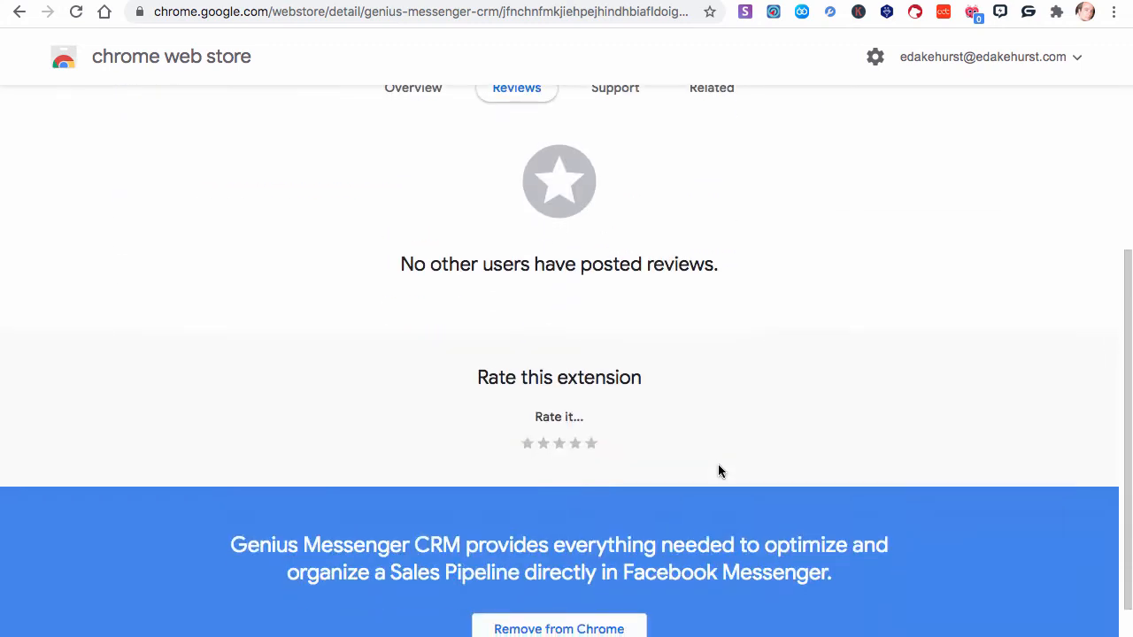
pyautogui.scroll(3)
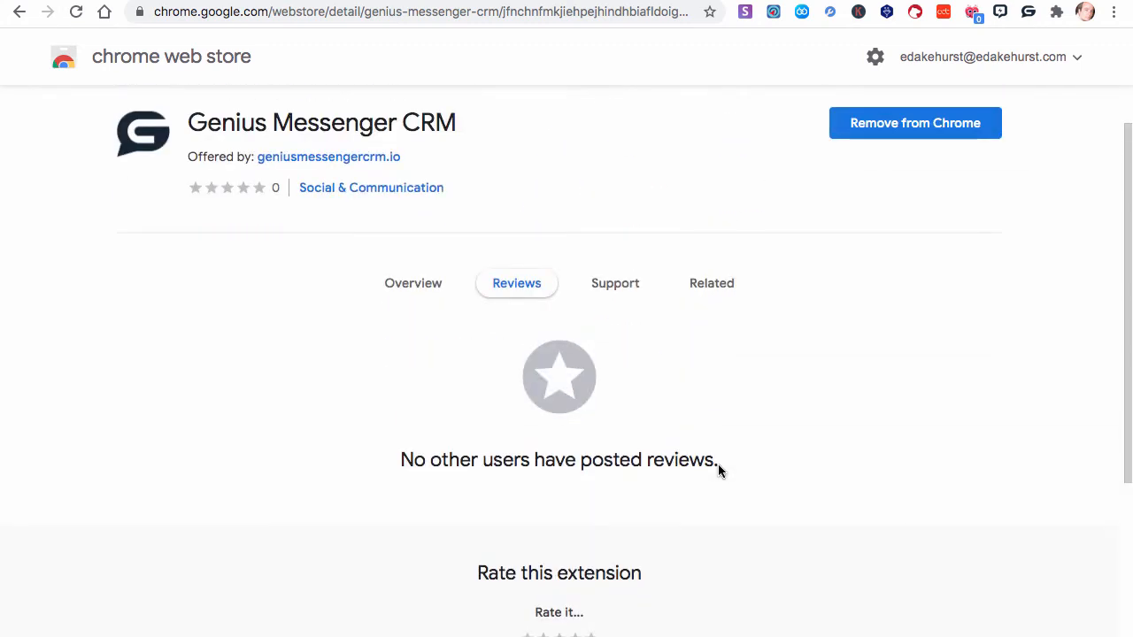
pyautogui.scroll(-3)
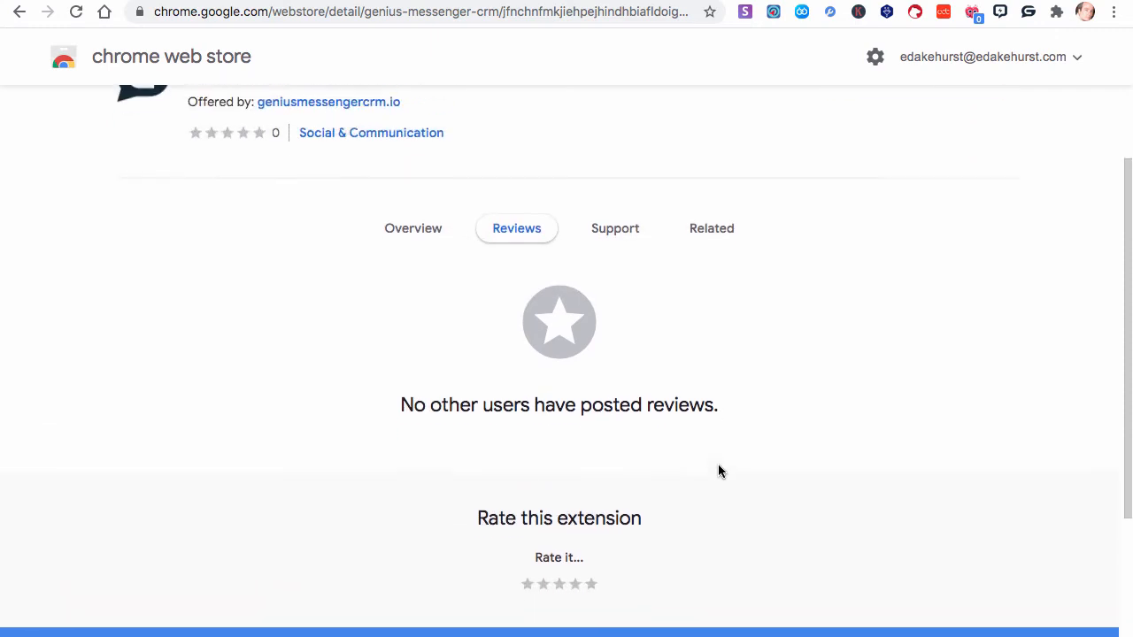
pyautogui.scroll(-3)
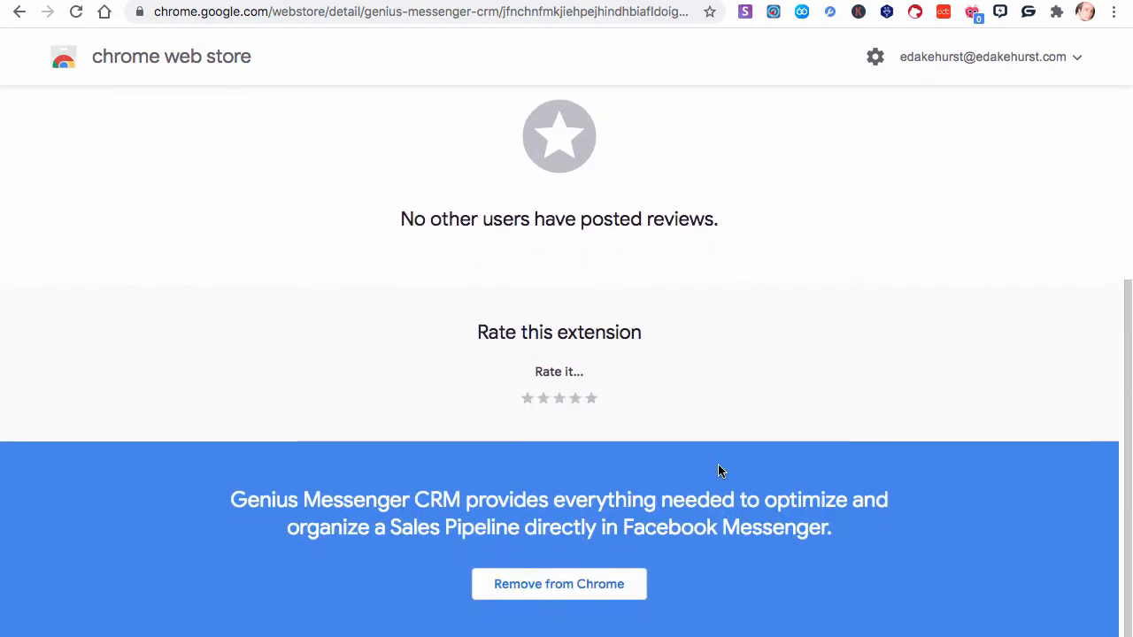
pyautogui.scroll(3)
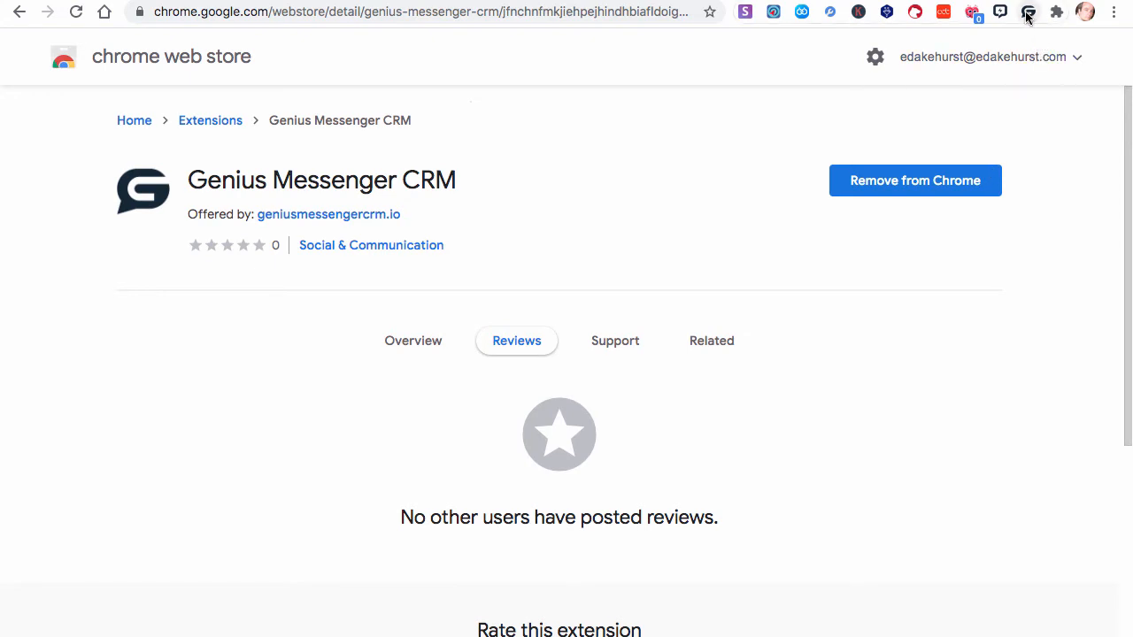
# - Enter the account email in the Genius Messenger CRM login popup
pyautogui.click(1028, 11)
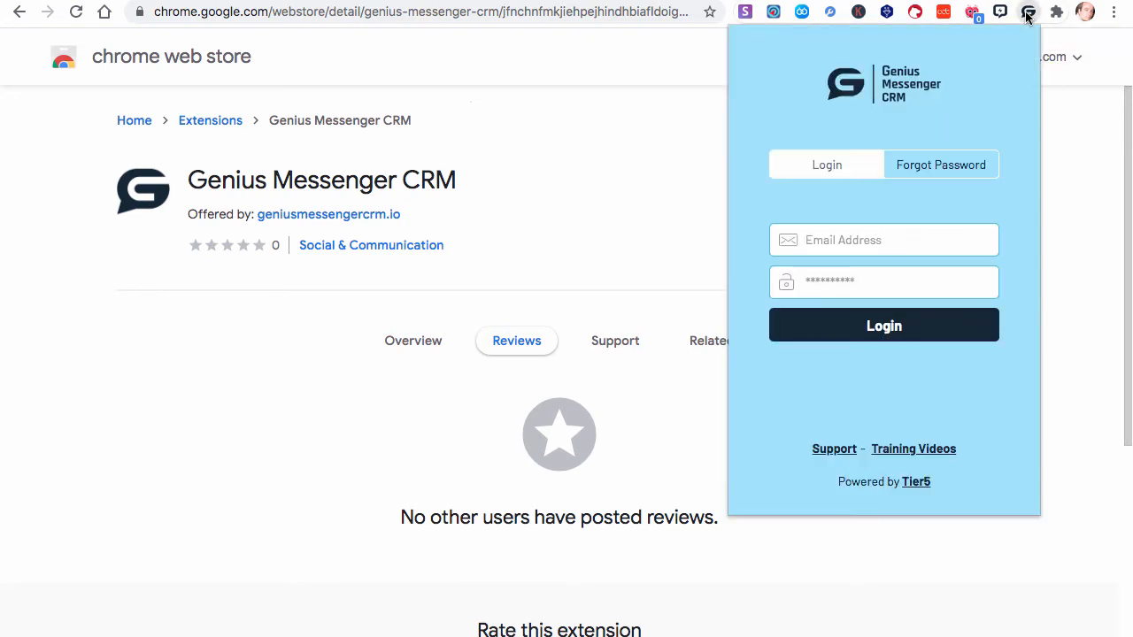
pyautogui.click(884, 240)
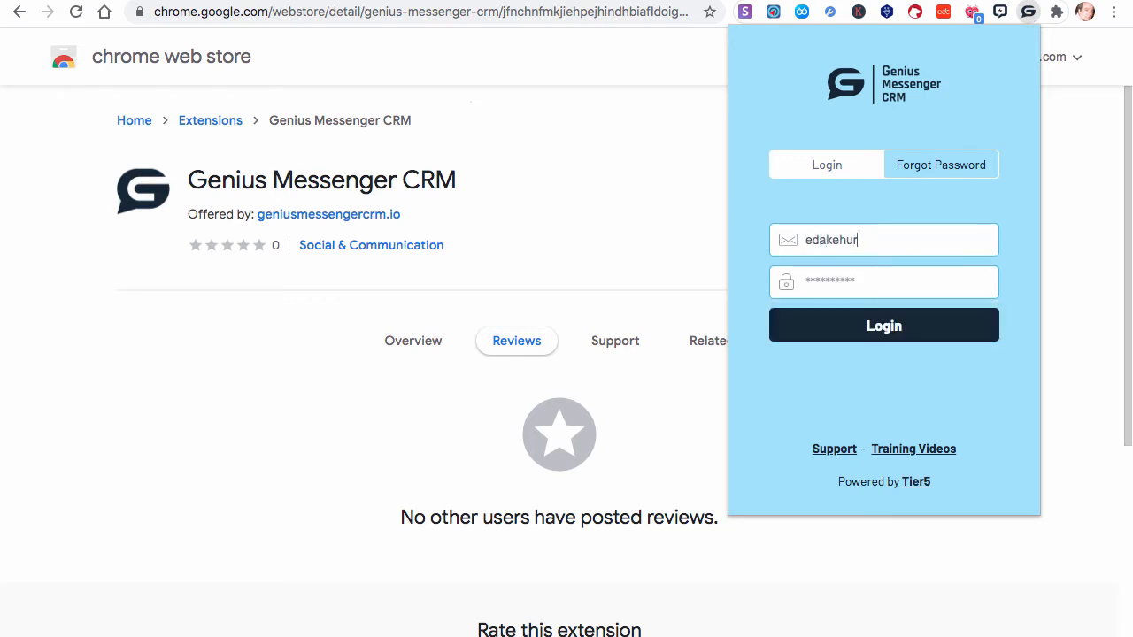
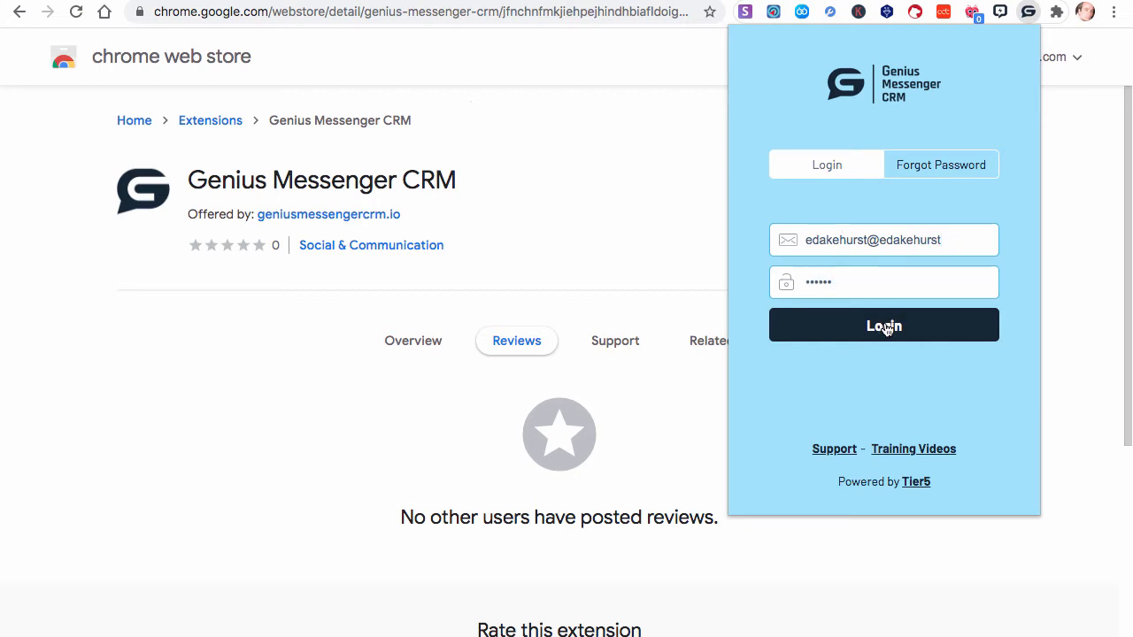
# - Submit the login, completing the email with '.com' to fix the invalid address
pyautogui.click(884, 326)
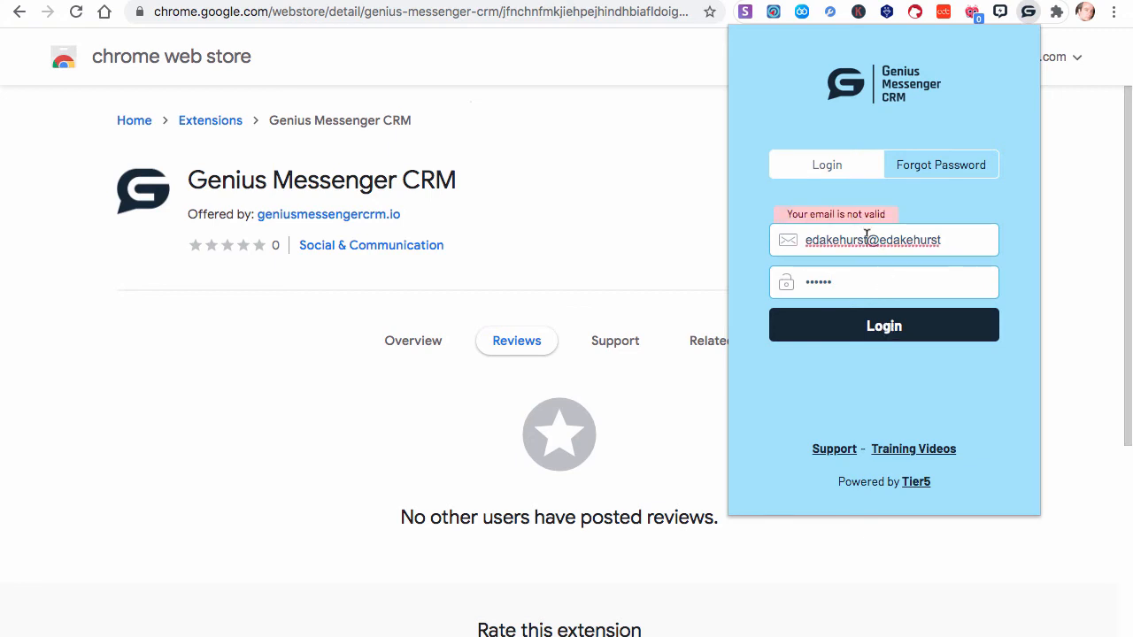
pyautogui.write('.c')
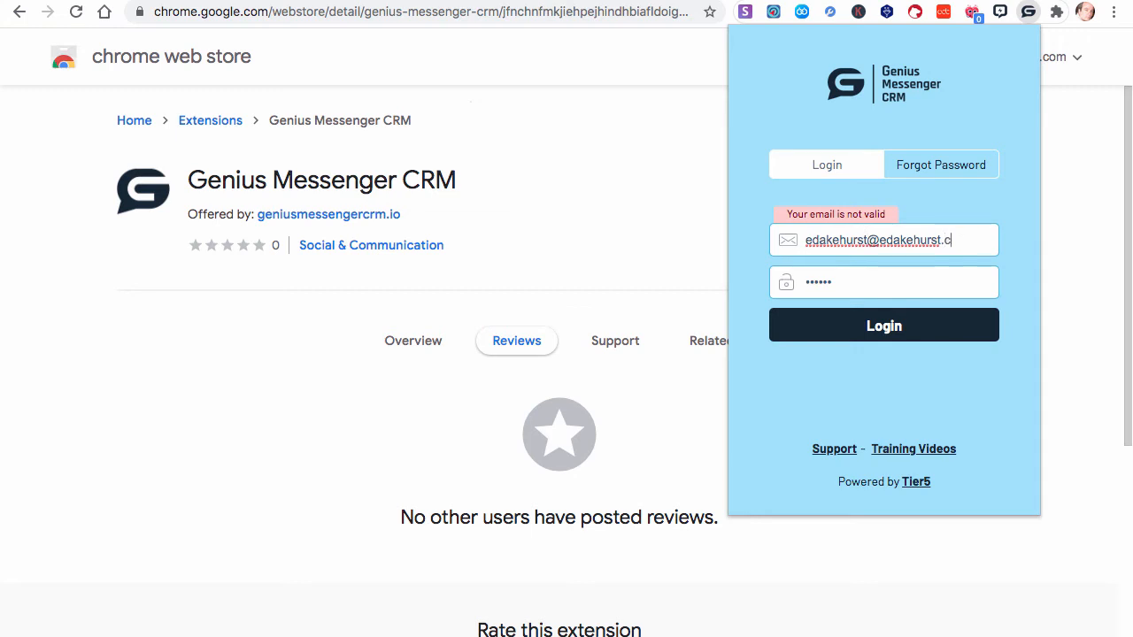
pyautogui.write('om')
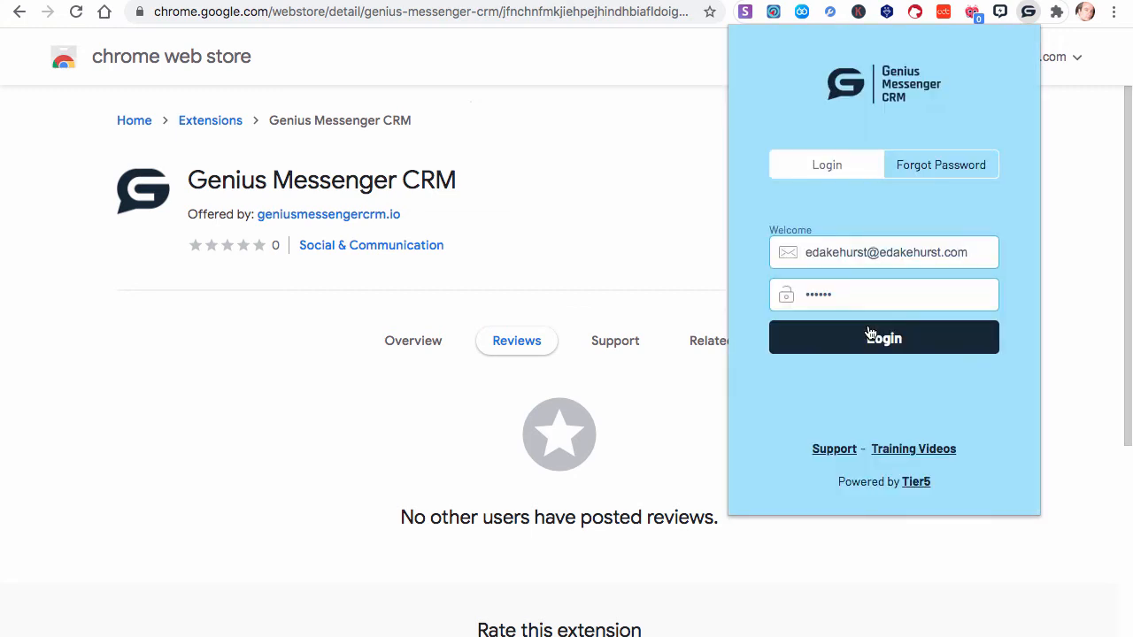
# - Log in to the labels dashboard and go to Update Password
pyautogui.click(882, 336)
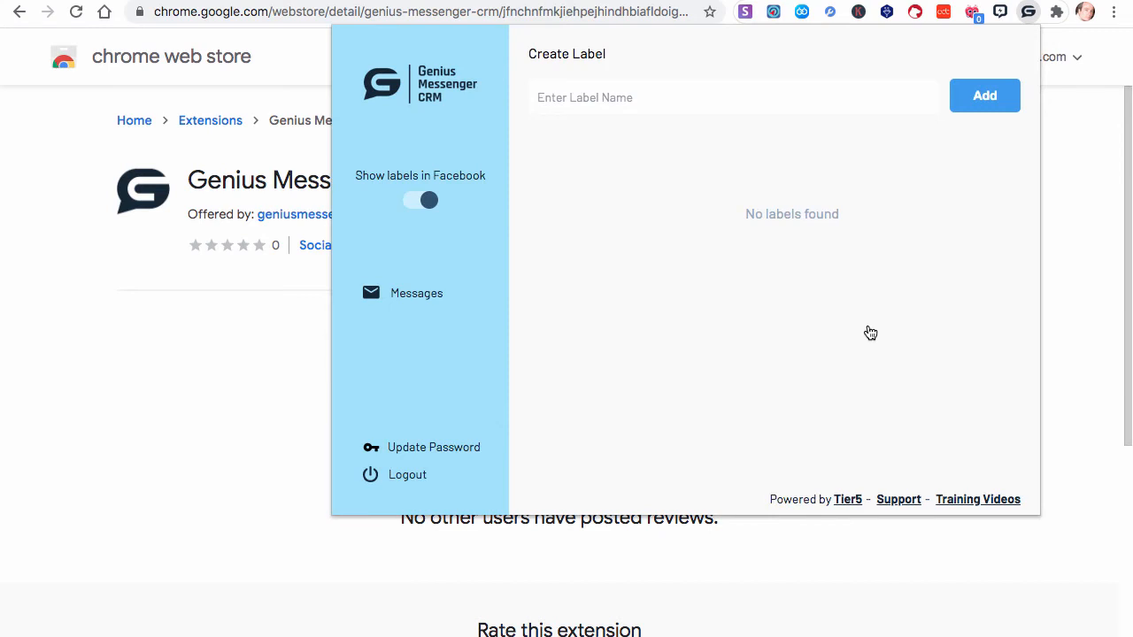
pyautogui.moveTo(457, 452)
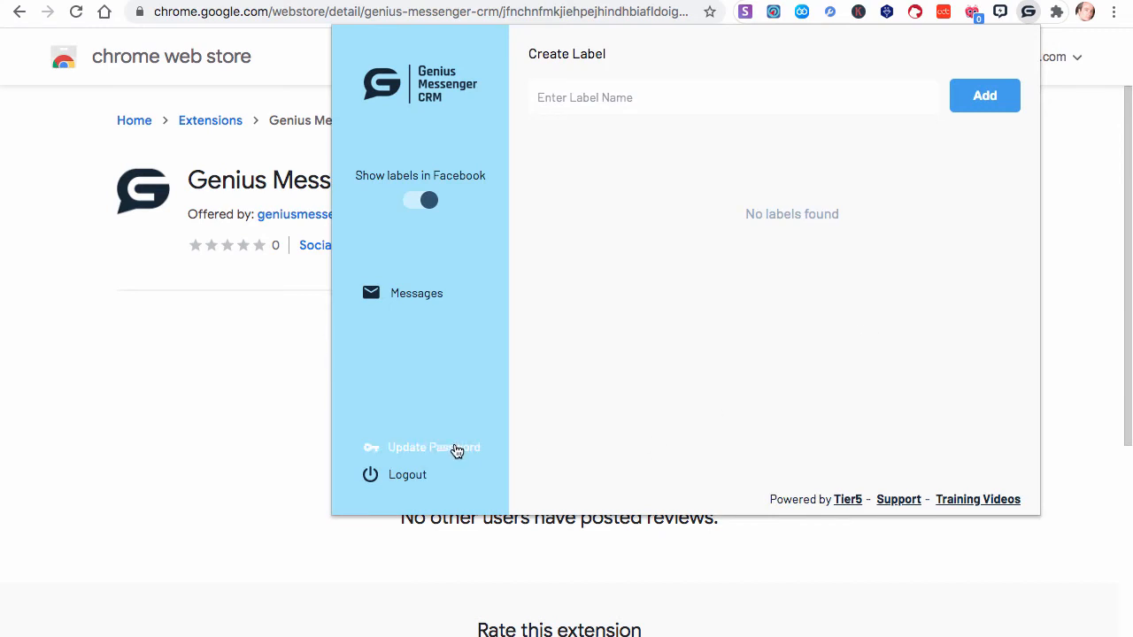
pyautogui.click(433, 446)
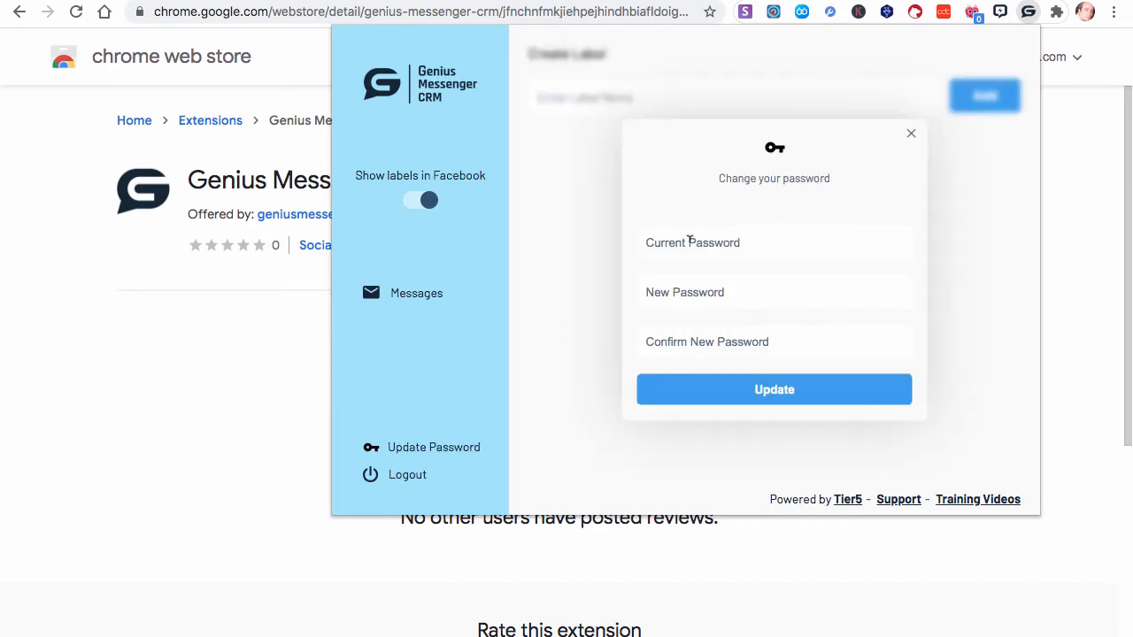
# - Fill Current, New and Confirm New Password and save the new password
pyautogui.write('•••••')
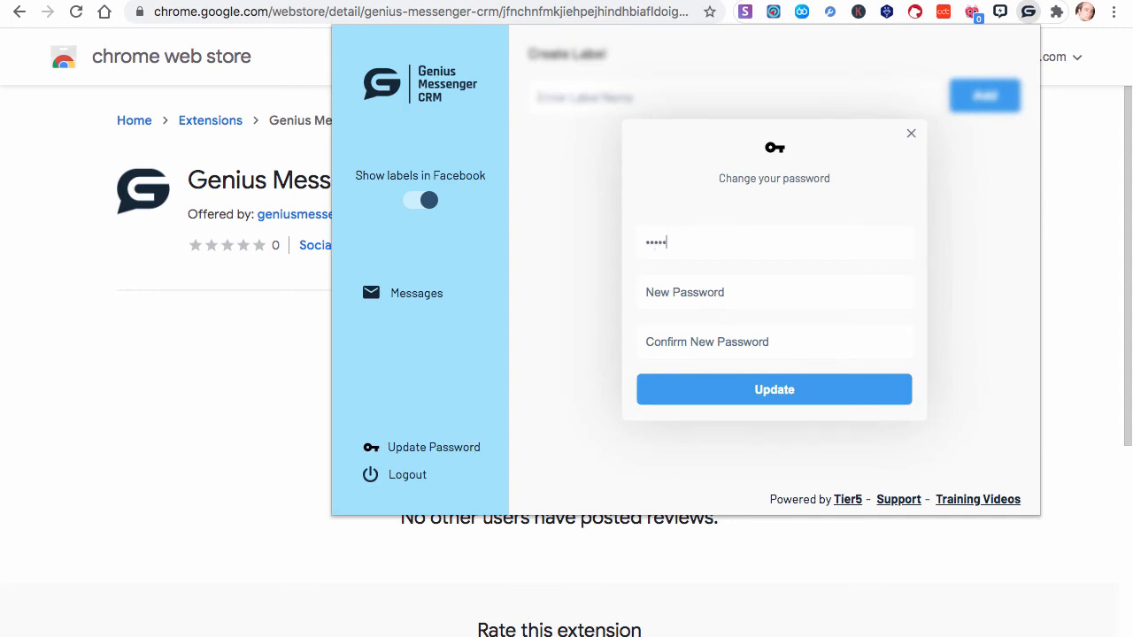
pyautogui.write('•')
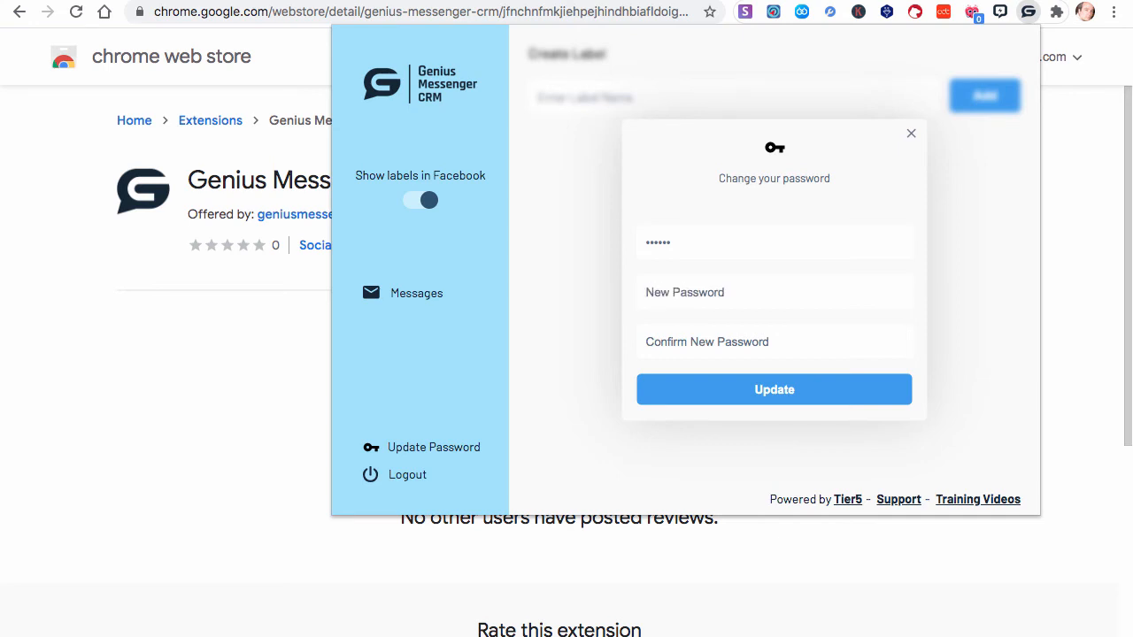
pyautogui.write('•••••')
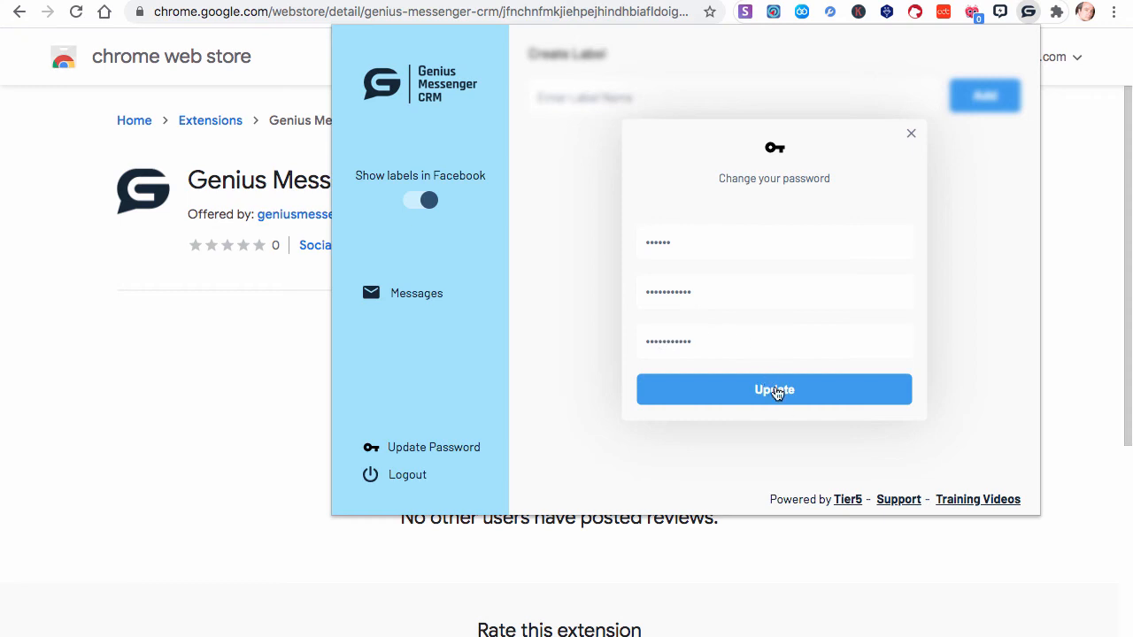
pyautogui.click(774, 390)
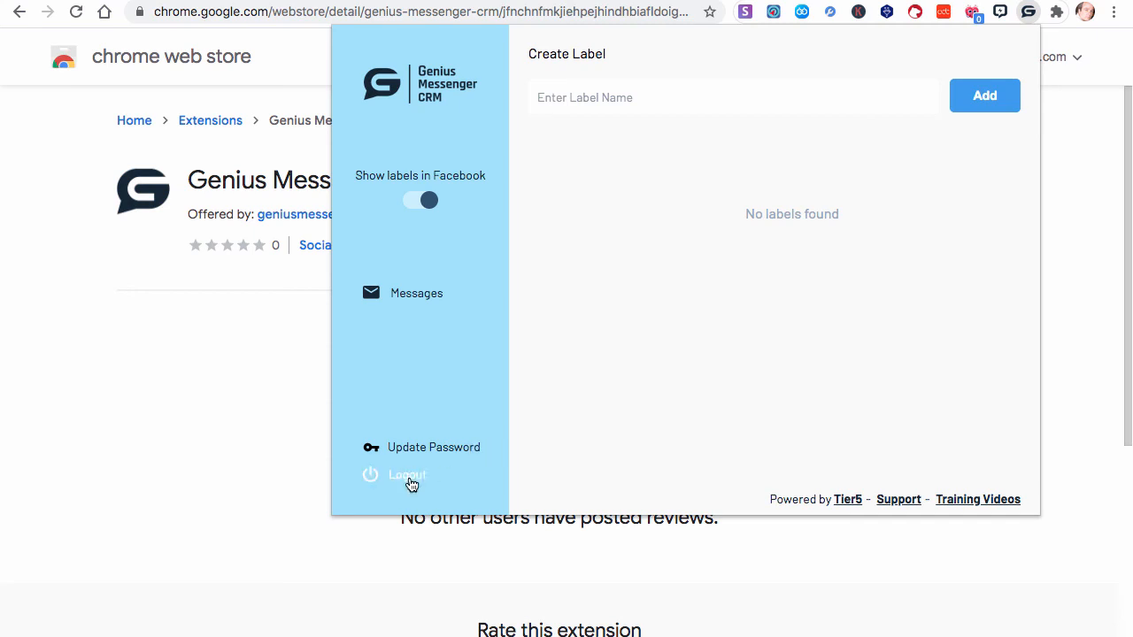
# - Log out and show the Forgot Password form asking for the registered email
pyautogui.click(407, 475)
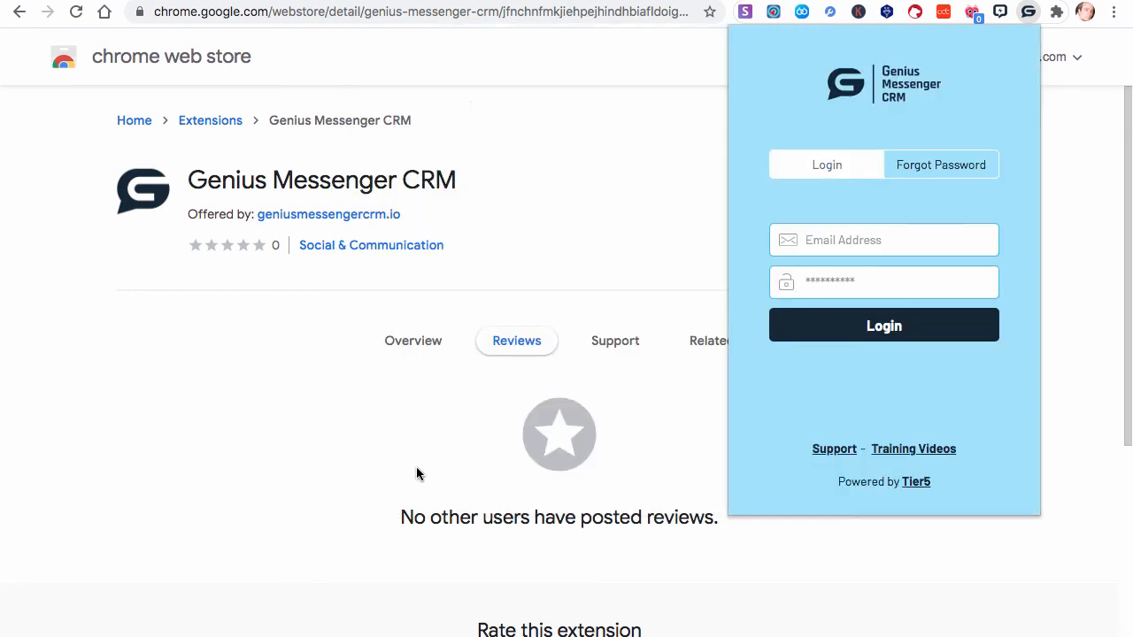
pyautogui.moveTo(937, 169)
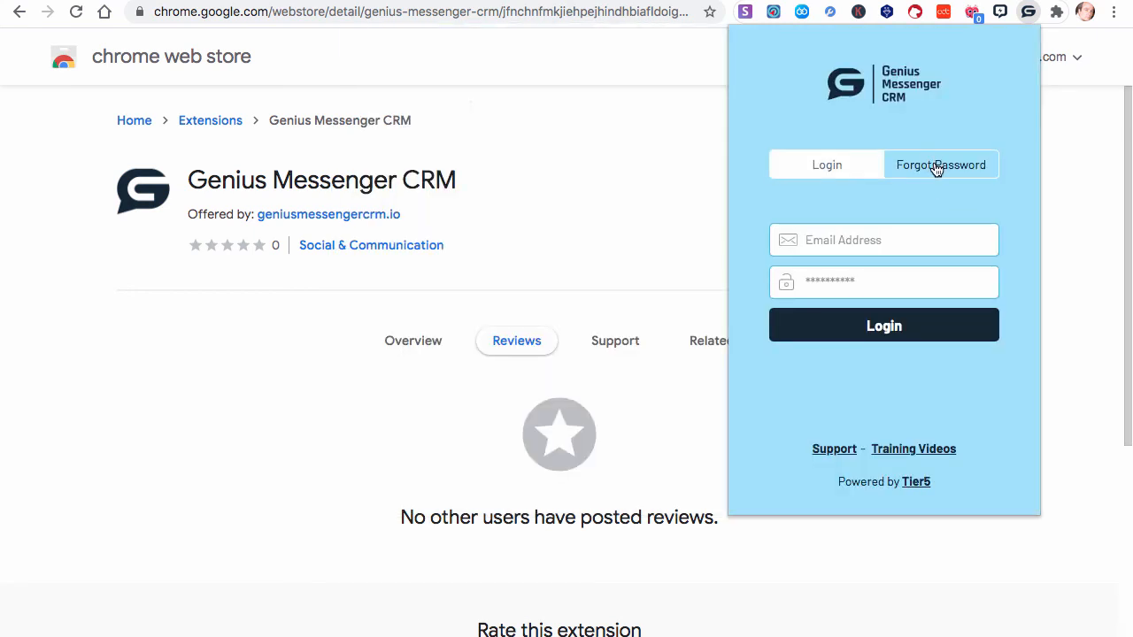
pyautogui.click(940, 165)
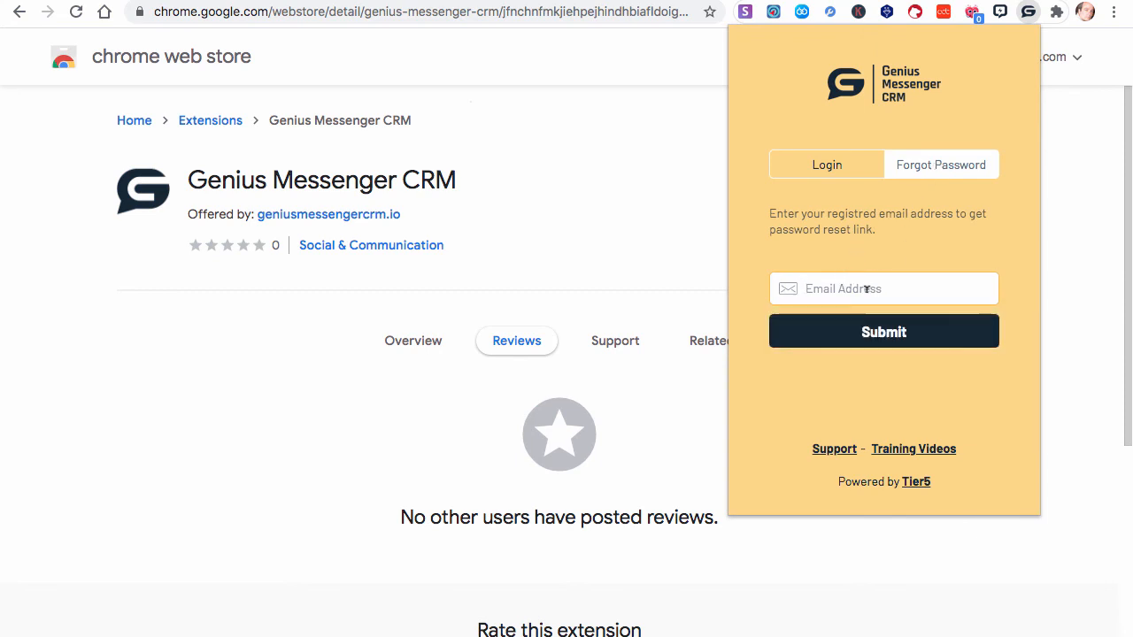
pyautogui.moveTo(892, 393)
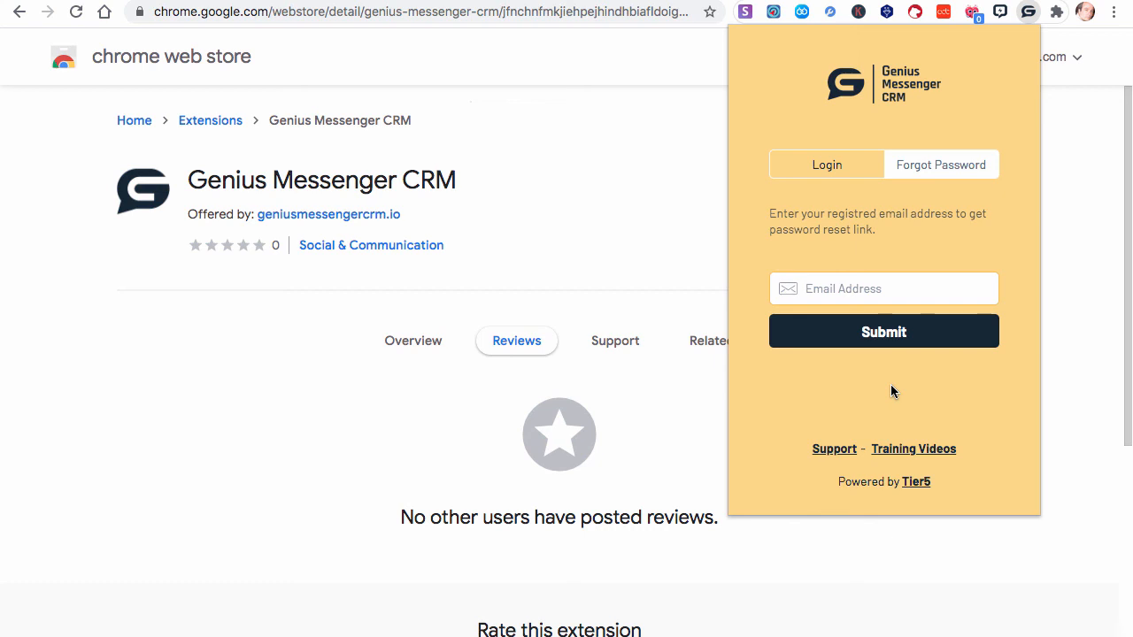
pyautogui.moveTo(859, 423)
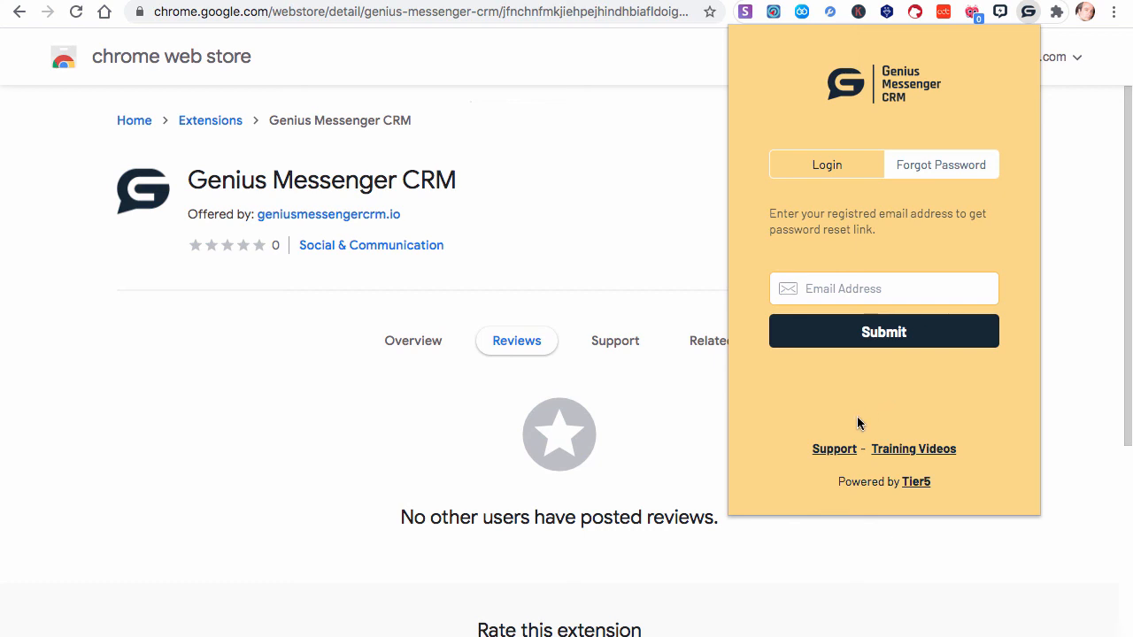
pyautogui.moveTo(834, 450)
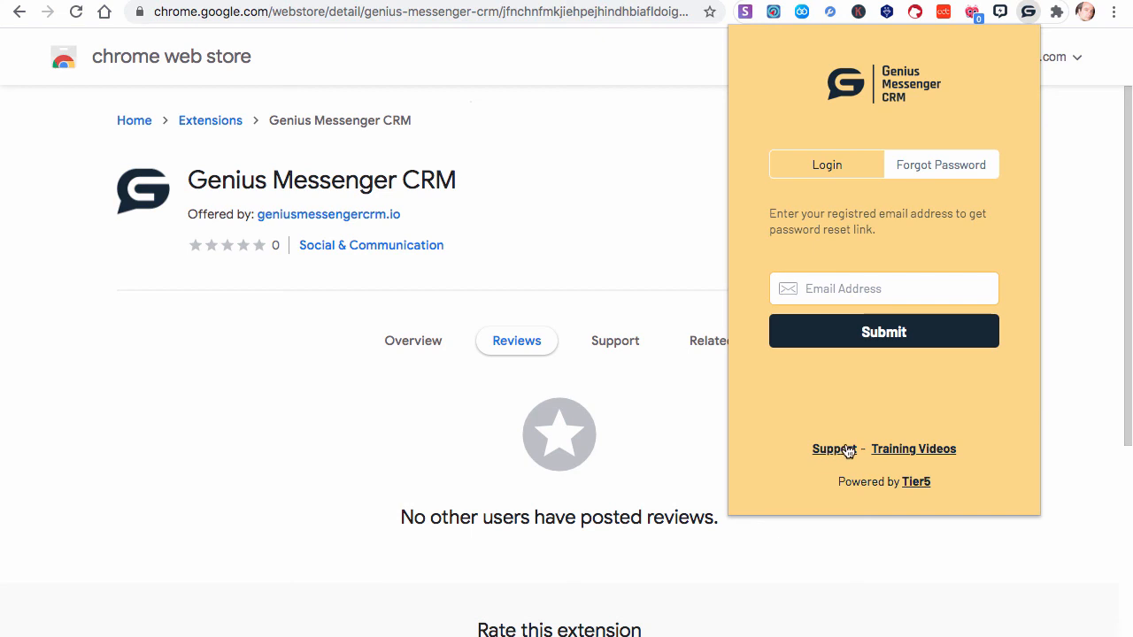
pyautogui.moveTo(949, 453)
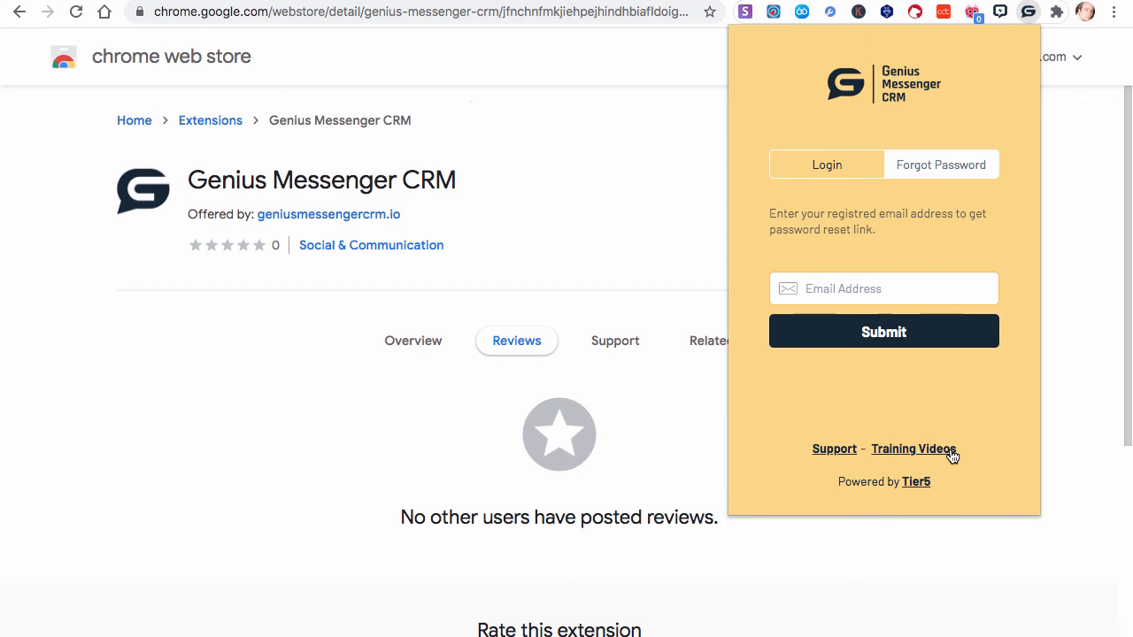
pyautogui.moveTo(941, 75)
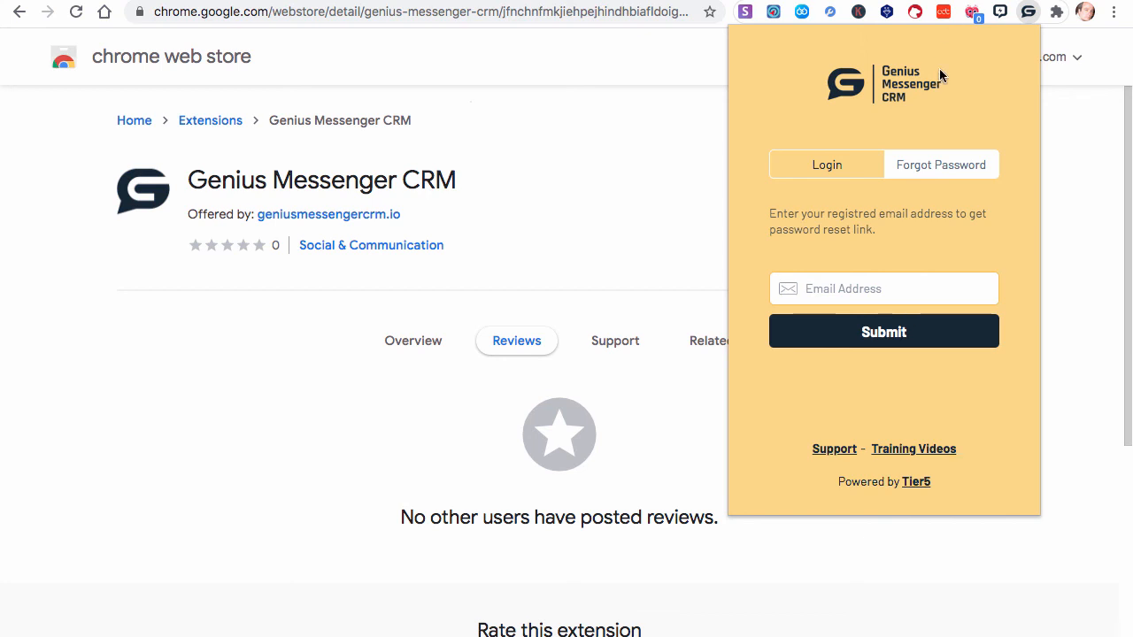